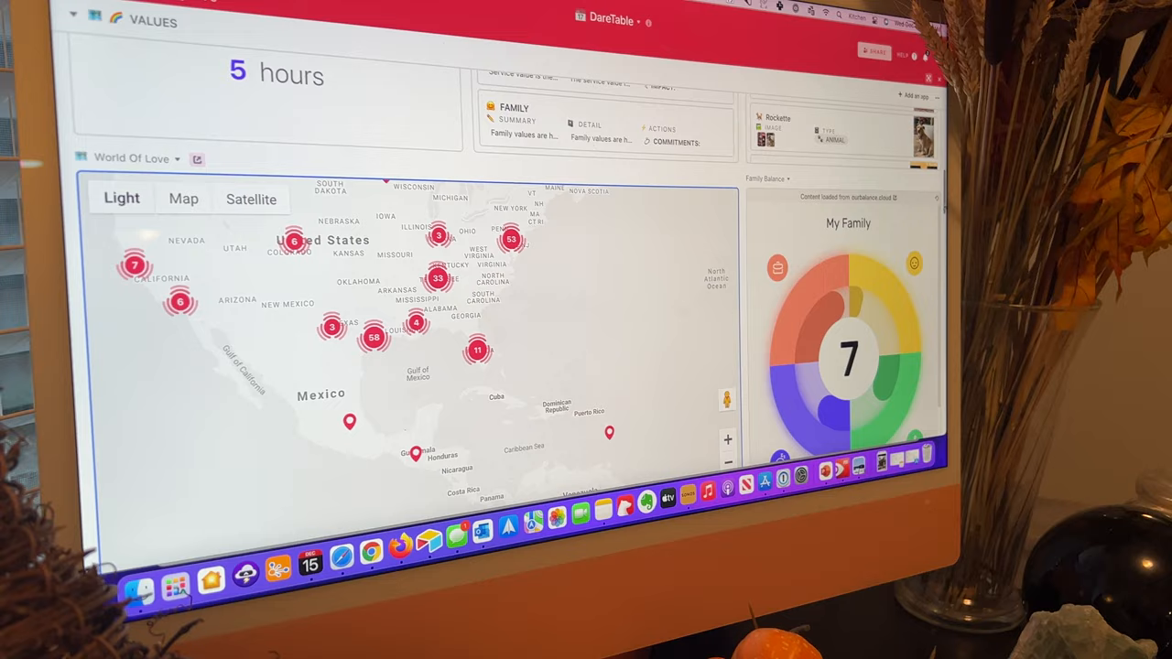
scroll("down", 3)
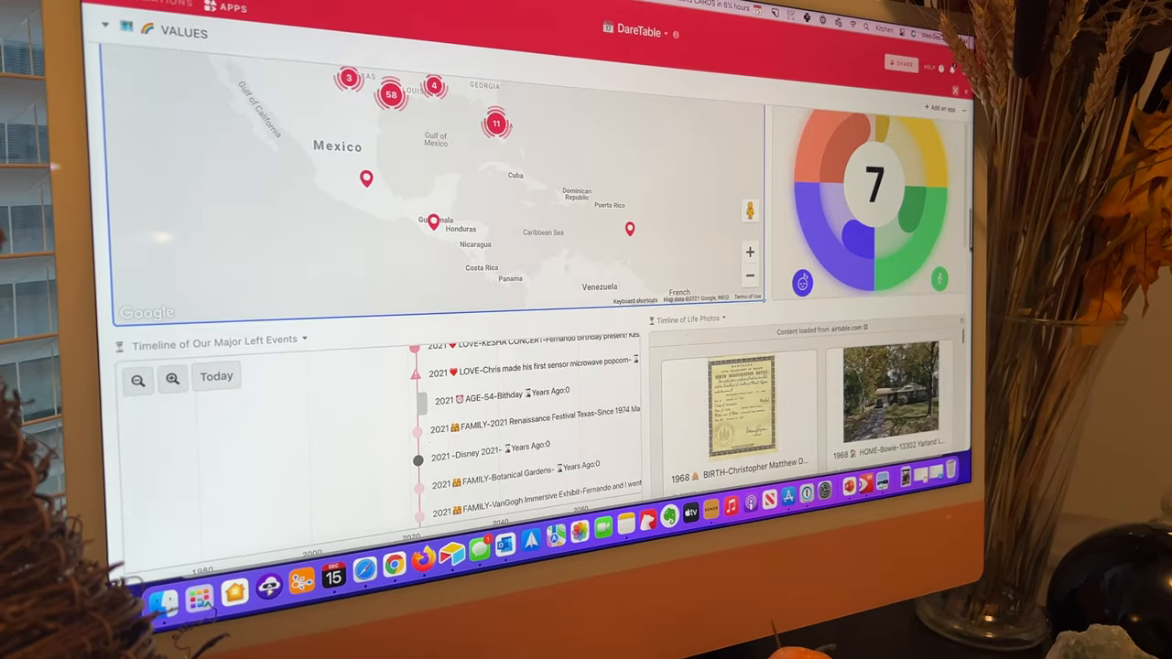
scroll("down", 3)
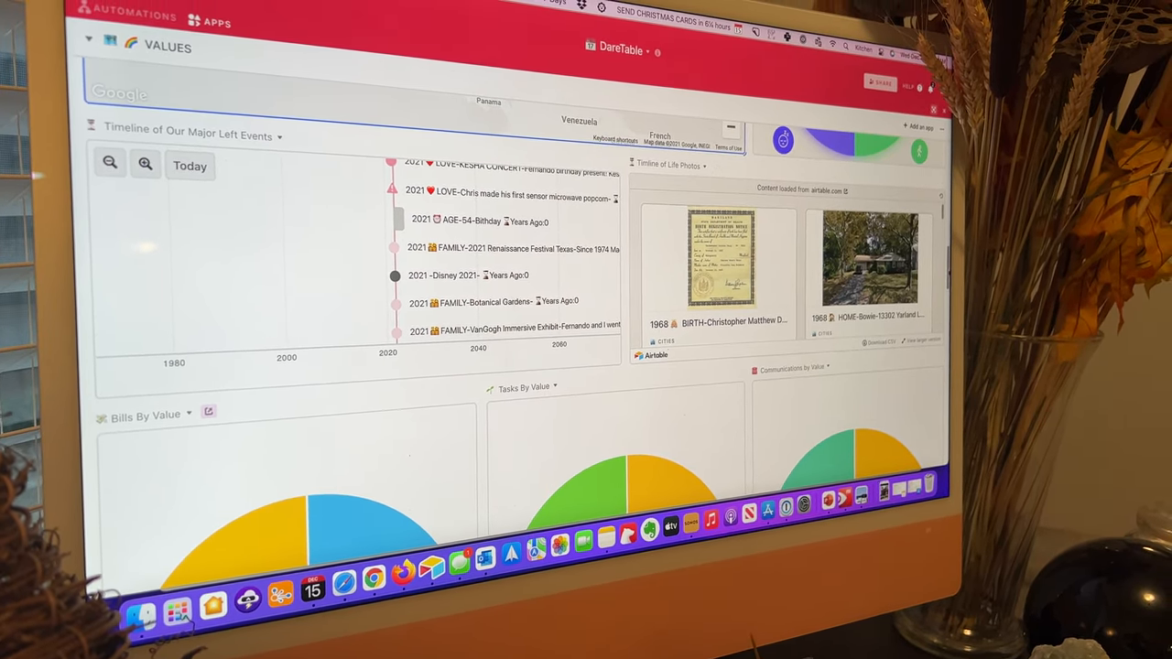
scroll("down", 3)
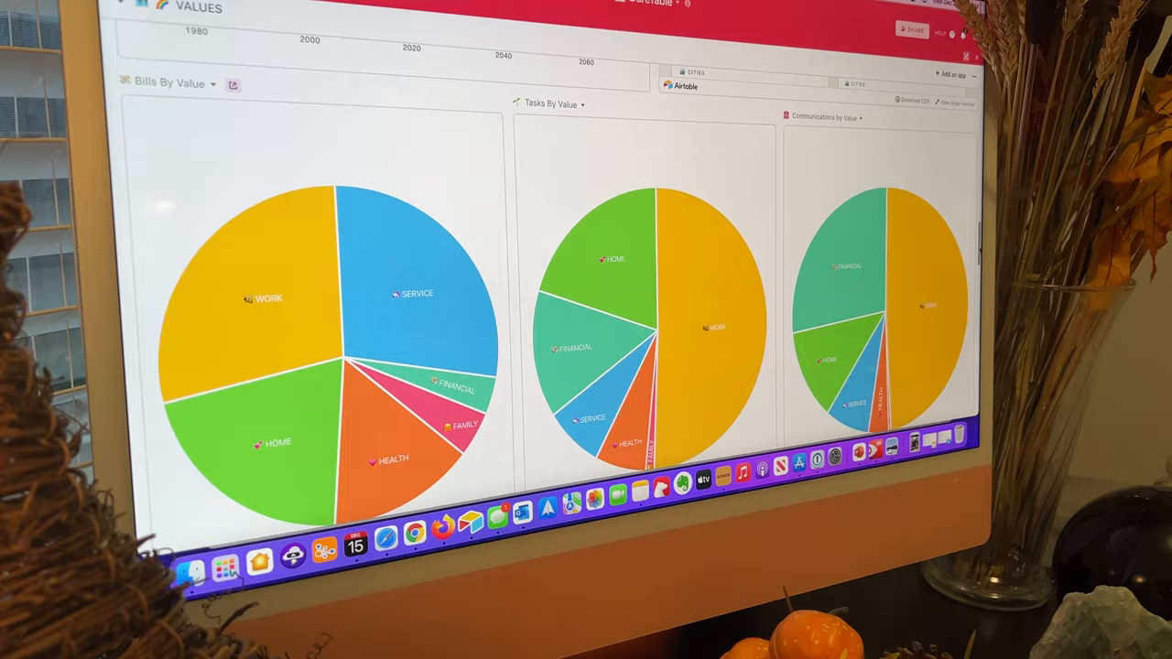
scroll("down", 3)
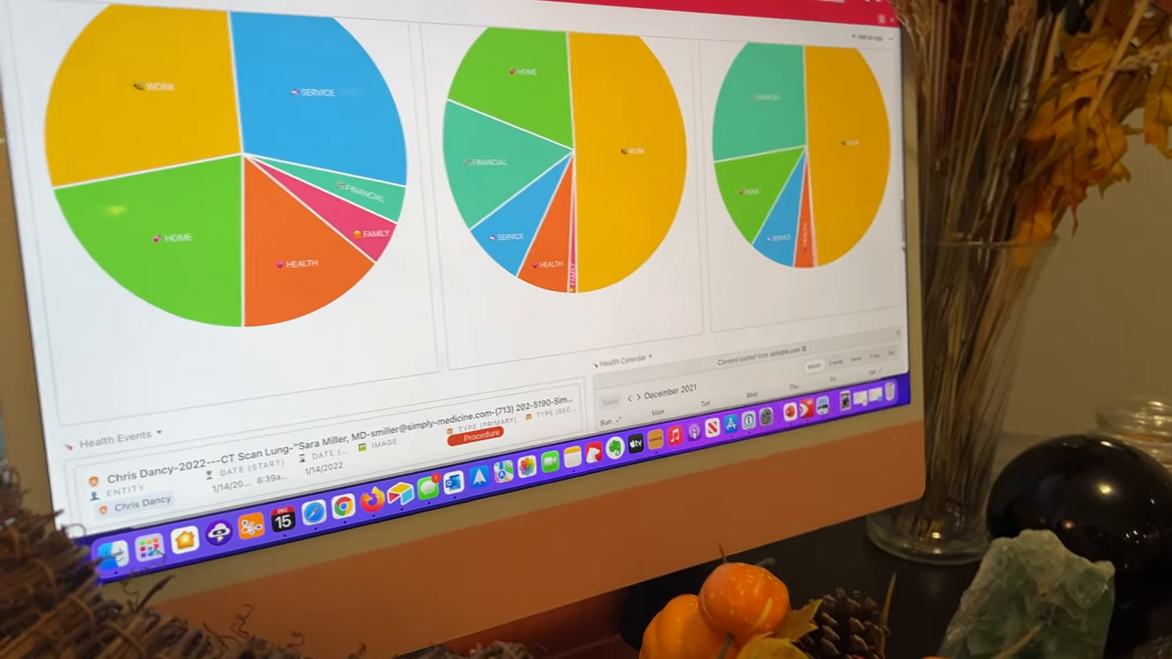